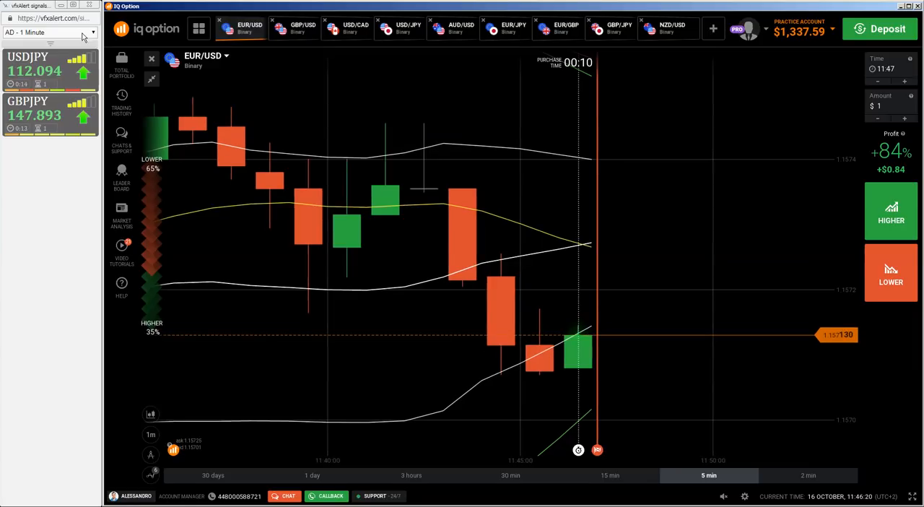
Keep the one-minute AD signal set and compare the chart in 15- and 5-minute candles.
{"action": "left_click", "coordinate": [46, 32]}
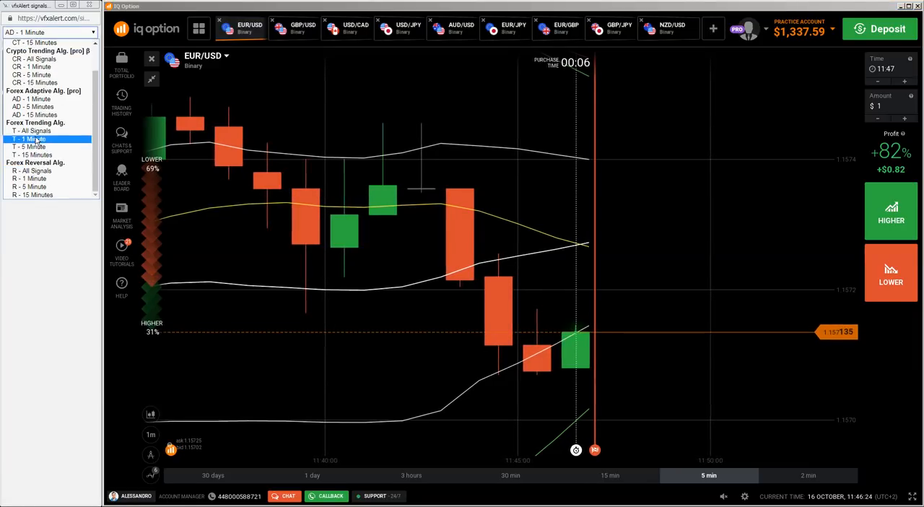
{"action": "left_click", "coordinate": [32, 171]}
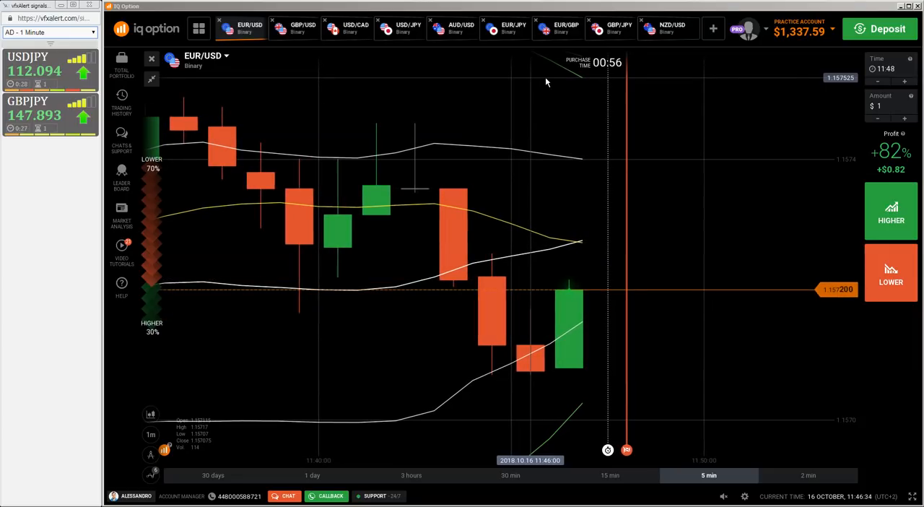
{"action": "mouse_move", "coordinate": [496, 73]}
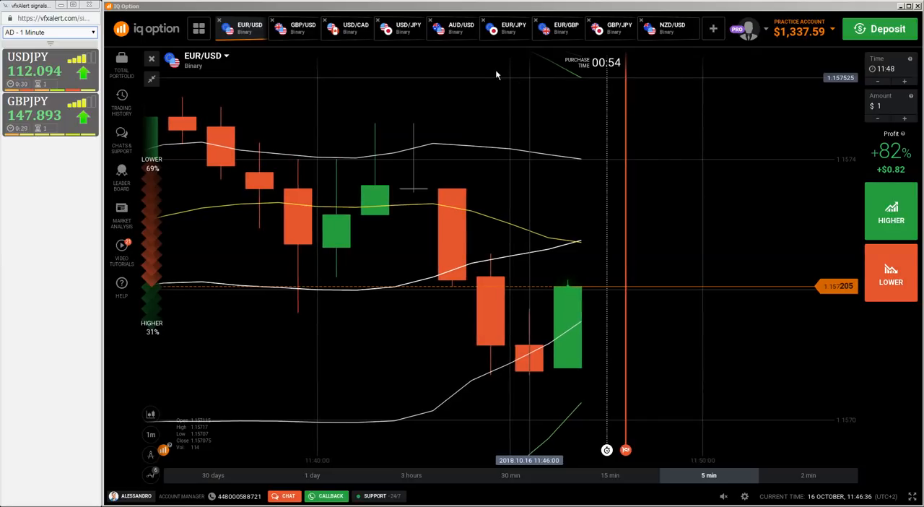
{"action": "left_click", "coordinate": [610, 477]}
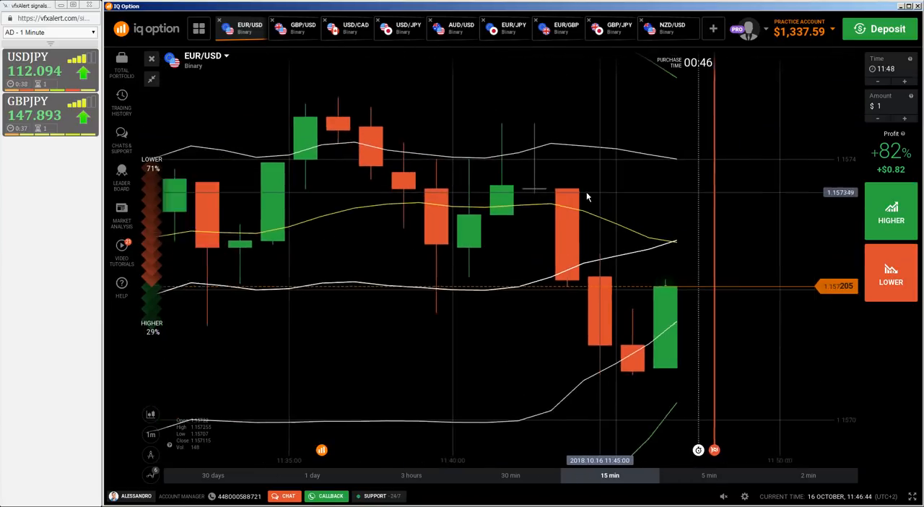
{"action": "left_click", "coordinate": [713, 475]}
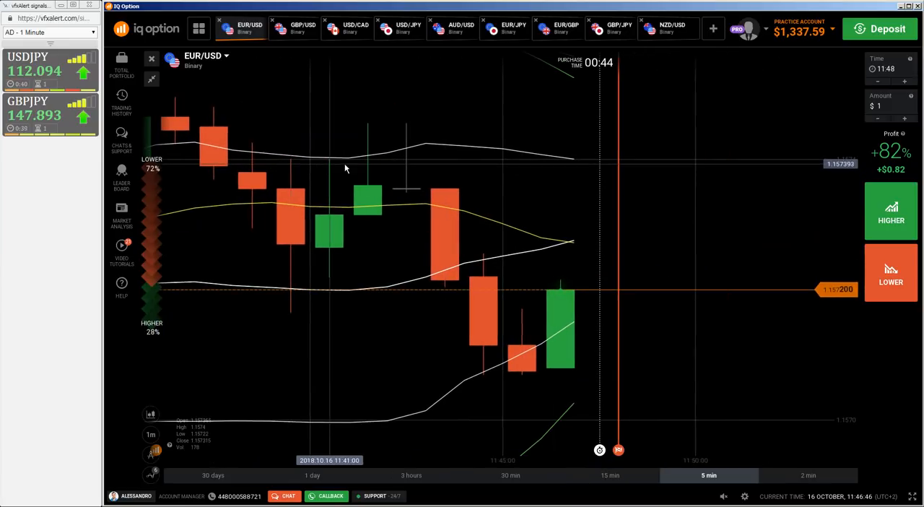
Switch the chart through EUR/JPY to the USD/JPY binary pair.
{"action": "left_click", "coordinate": [519, 28]}
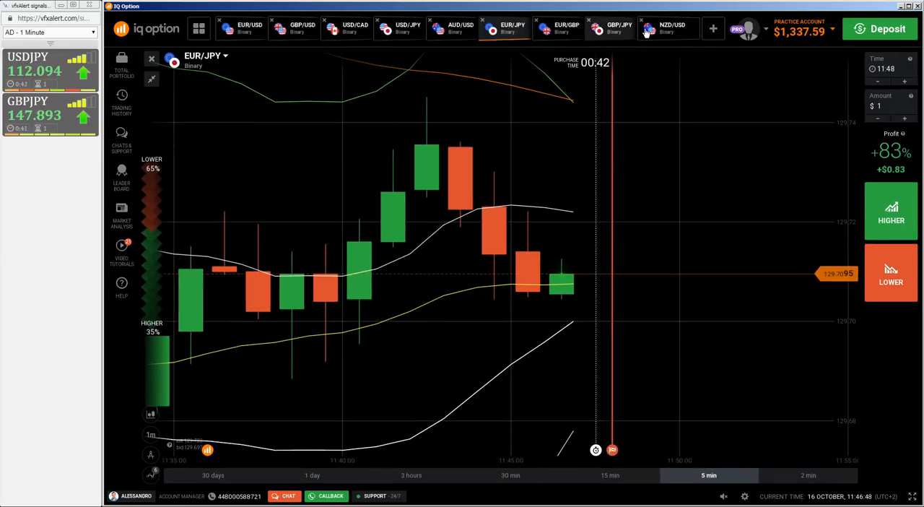
{"action": "left_click", "coordinate": [401, 28]}
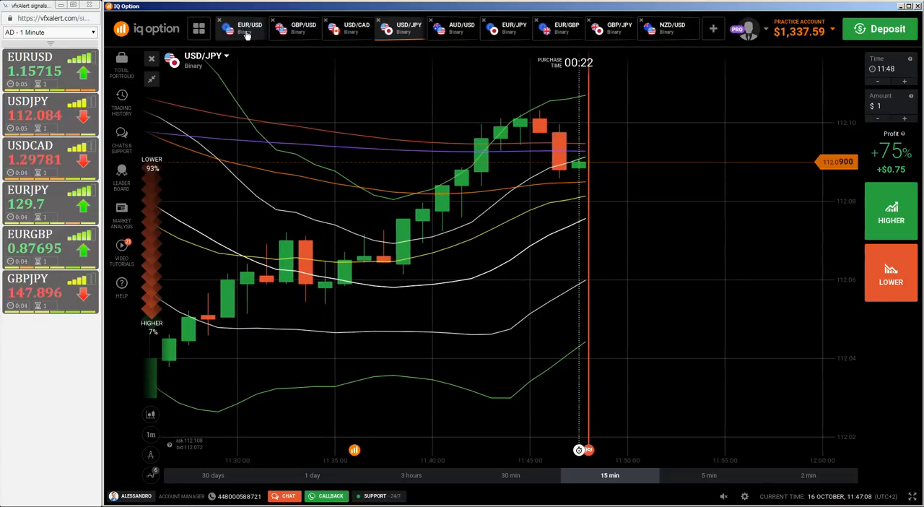
Switch the chart to the EUR/USD binary pair for a $1 trade.
{"action": "left_click", "coordinate": [248, 28]}
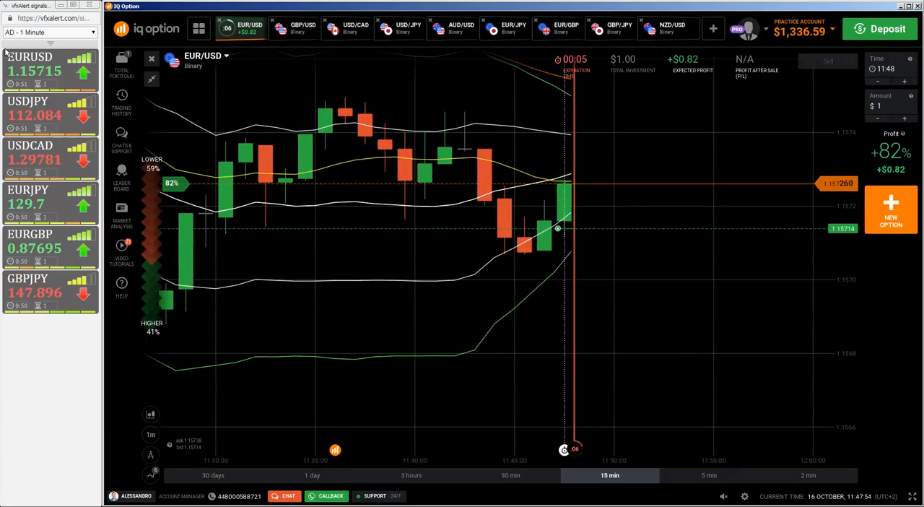
{"action": "mouse_move", "coordinate": [615, 289]}
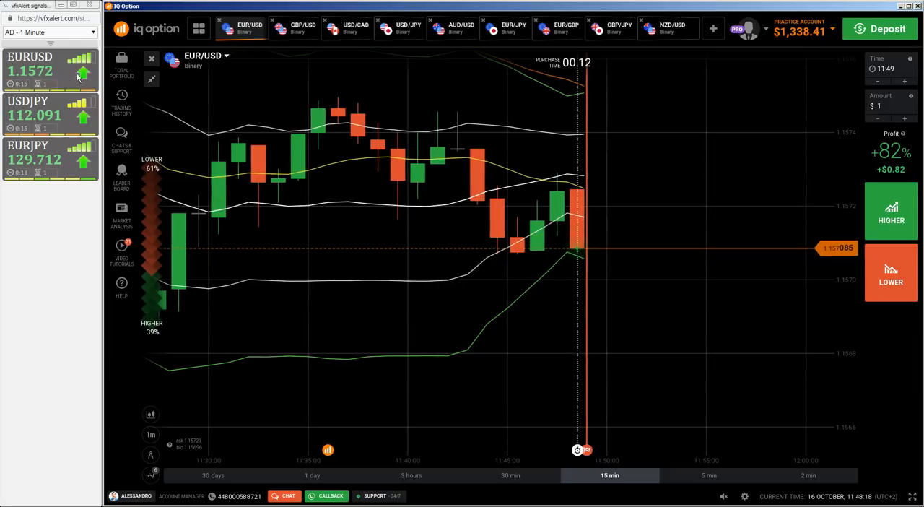
{"action": "mouse_move", "coordinate": [488, 274]}
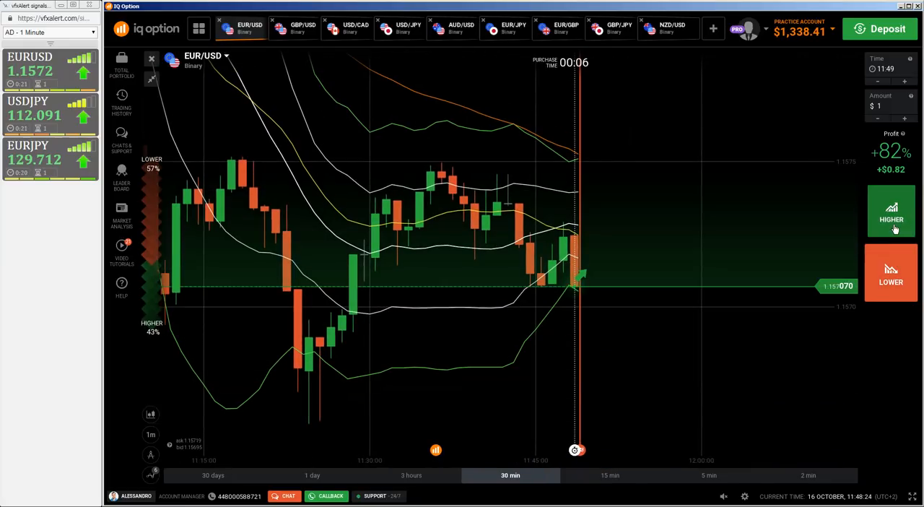
Buy a $1 HIGHER option on EUR/USD and dismiss the +$0.82 result notice.
{"action": "left_click", "coordinate": [890, 211]}
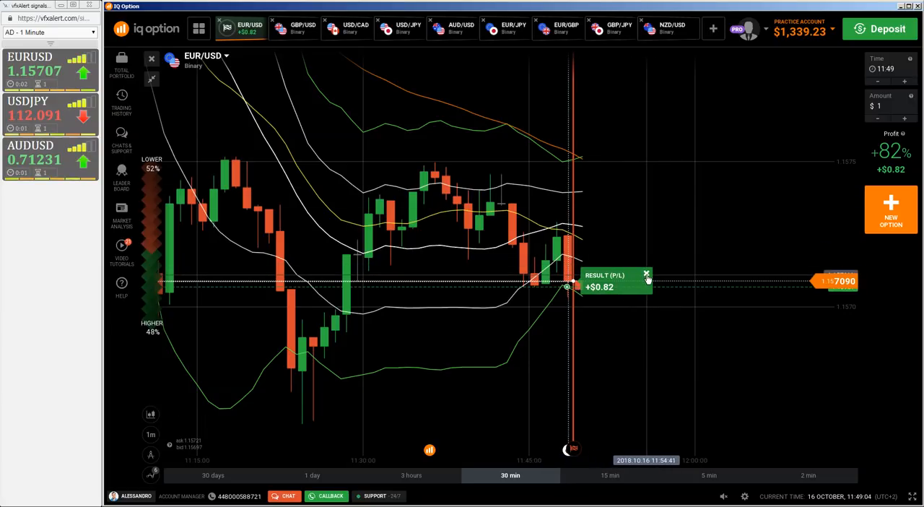
{"action": "left_click", "coordinate": [646, 274]}
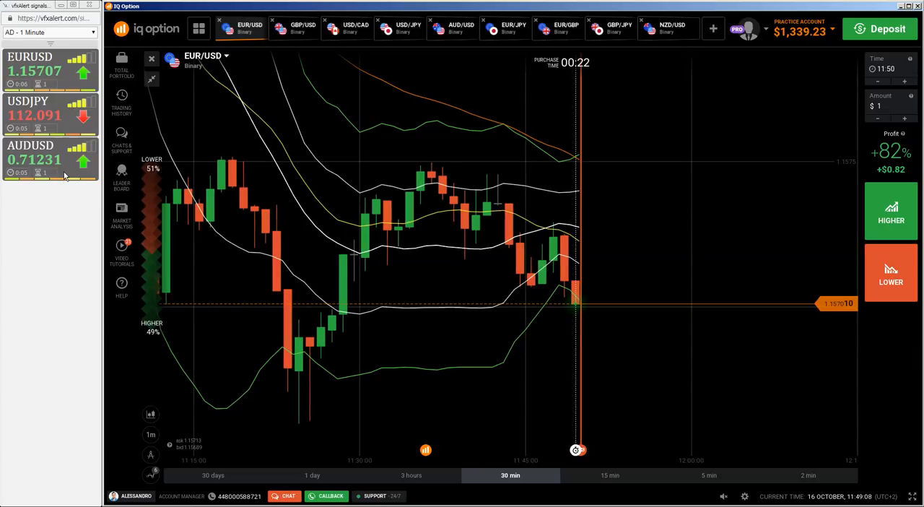
Show the AUD/USD binary chart in 30-minute candles.
{"action": "left_click", "coordinate": [462, 26]}
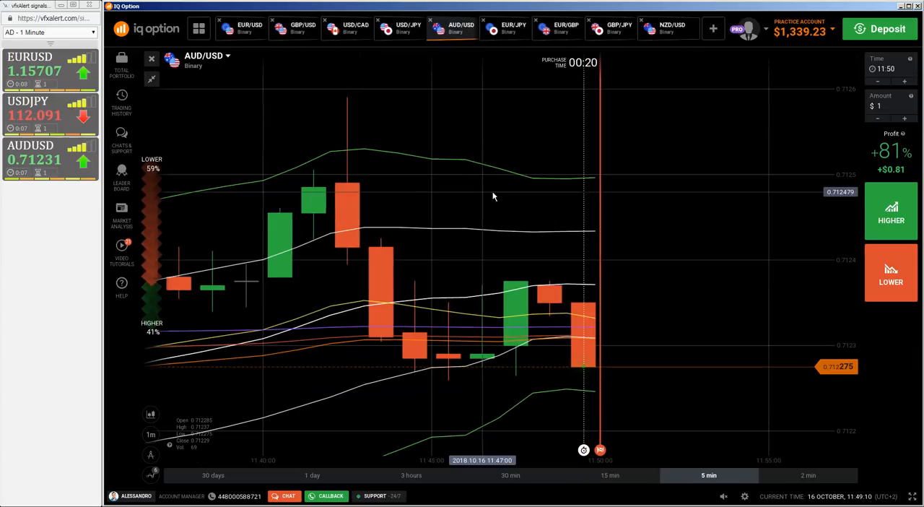
{"action": "left_click", "coordinate": [511, 475]}
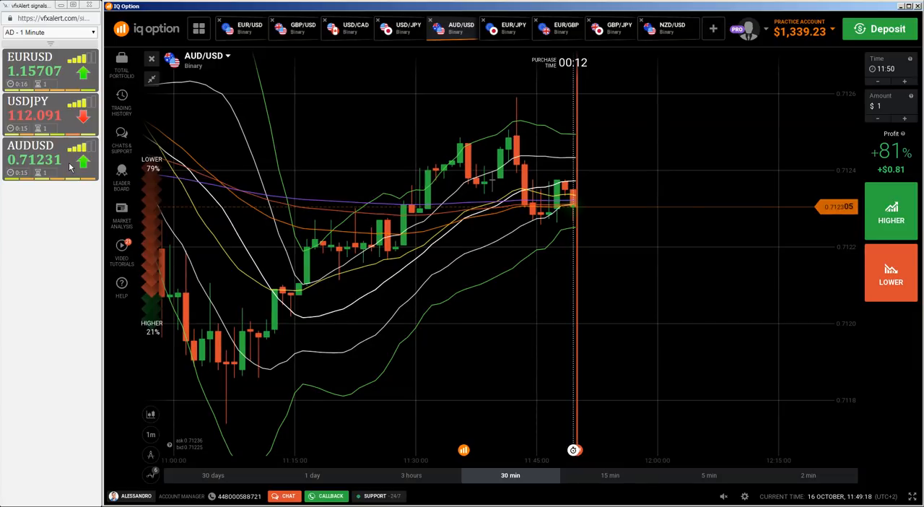
{"action": "mouse_move", "coordinate": [612, 238]}
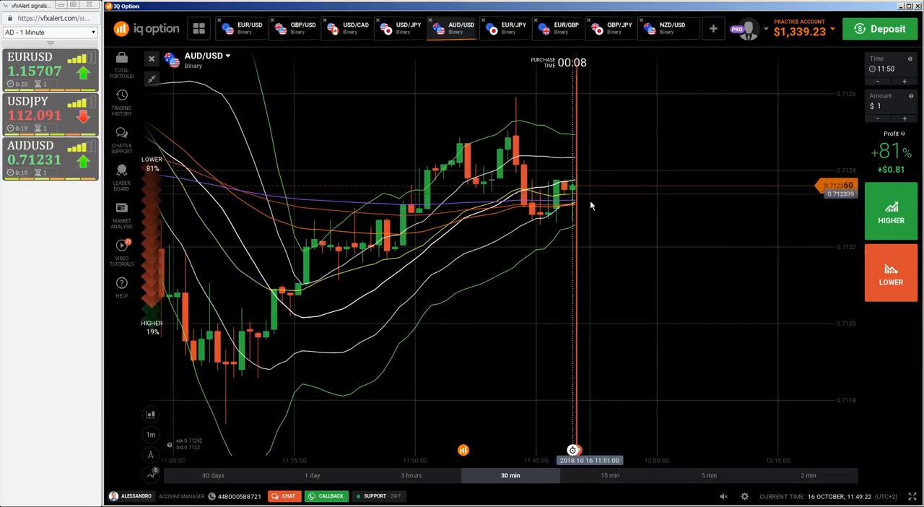
{"action": "mouse_move", "coordinate": [554, 208]}
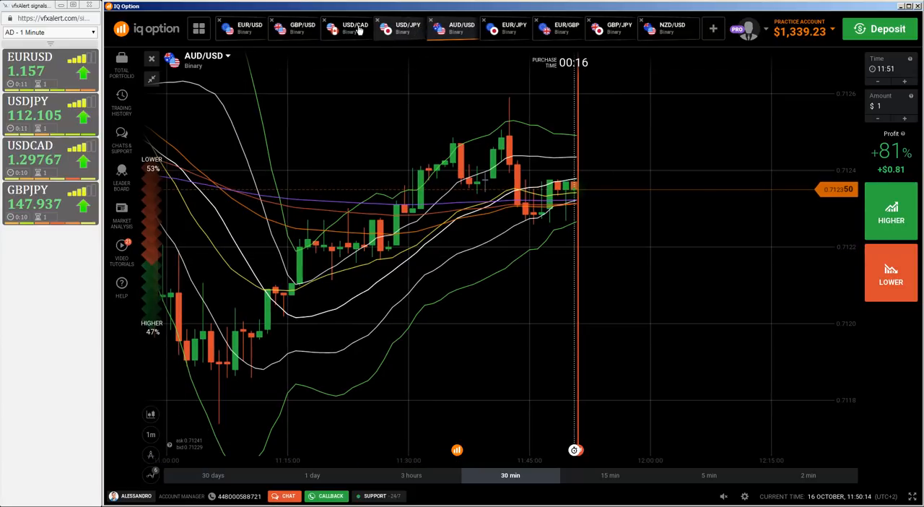
Switch the chart to USD/CAD, then on to GBP/JPY.
{"action": "left_click", "coordinate": [355, 26]}
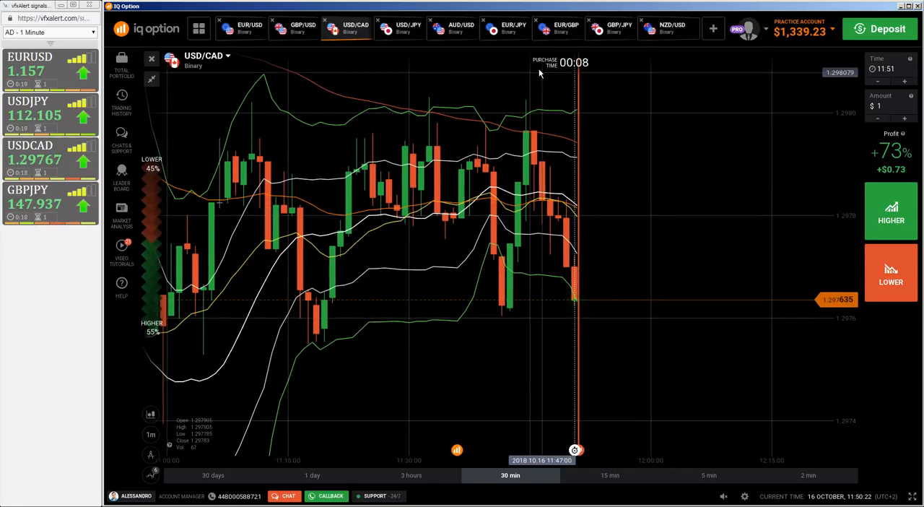
{"action": "left_click", "coordinate": [613, 28]}
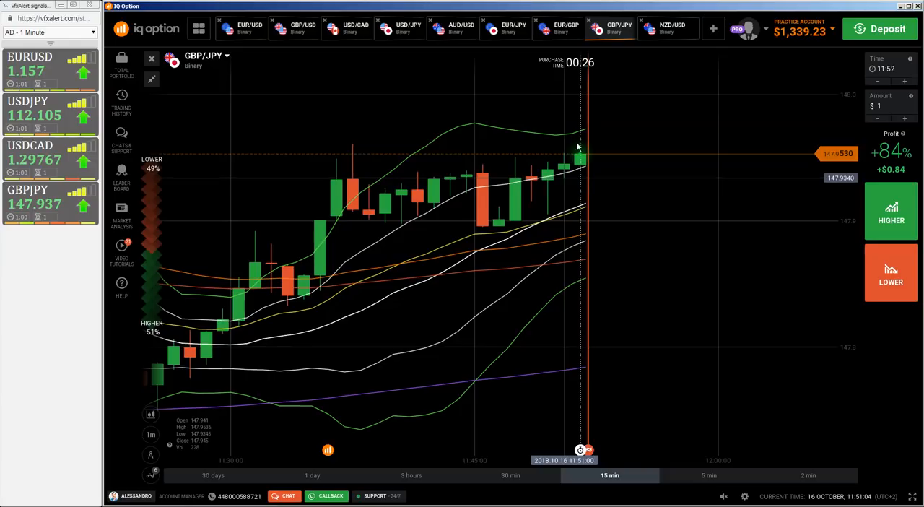
{"action": "mouse_move", "coordinate": [566, 221]}
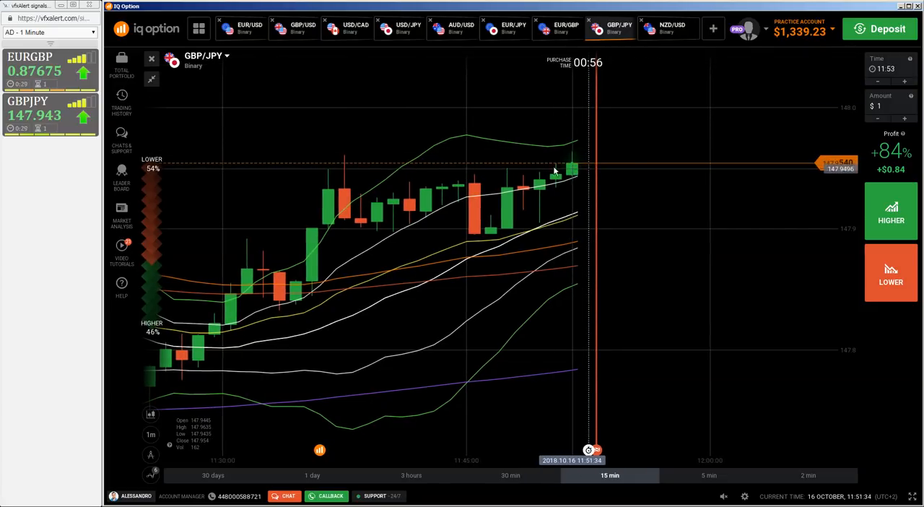
{"action": "mouse_move", "coordinate": [595, 179]}
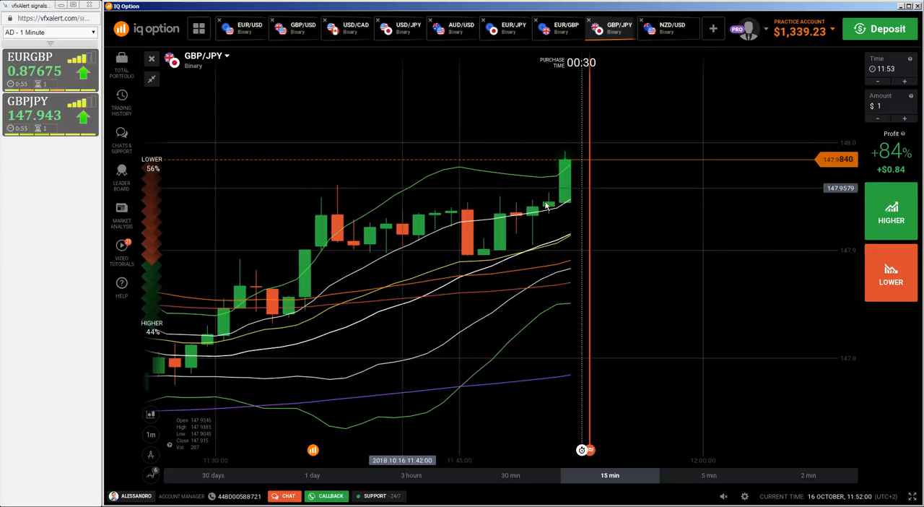
{"action": "mouse_move", "coordinate": [560, 232]}
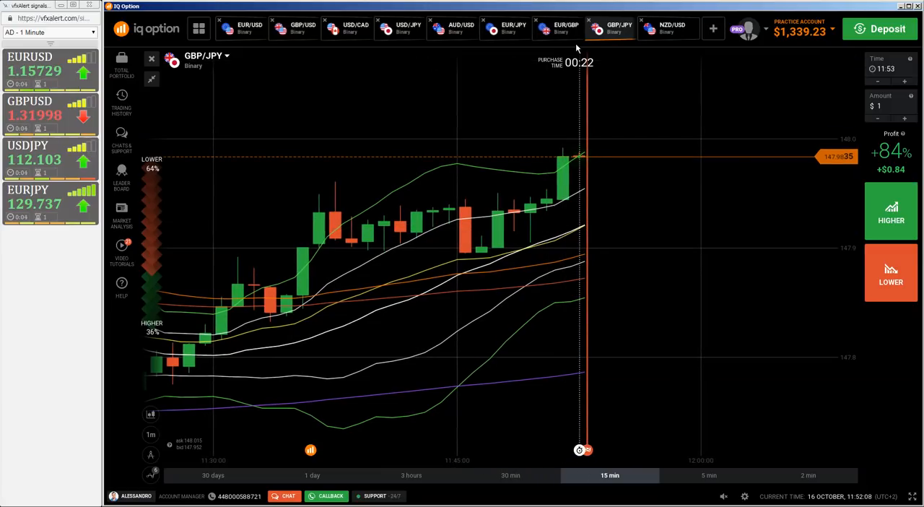
Open the EUR/JPY binary chart in 30-minute candles.
{"action": "left_click", "coordinate": [505, 27]}
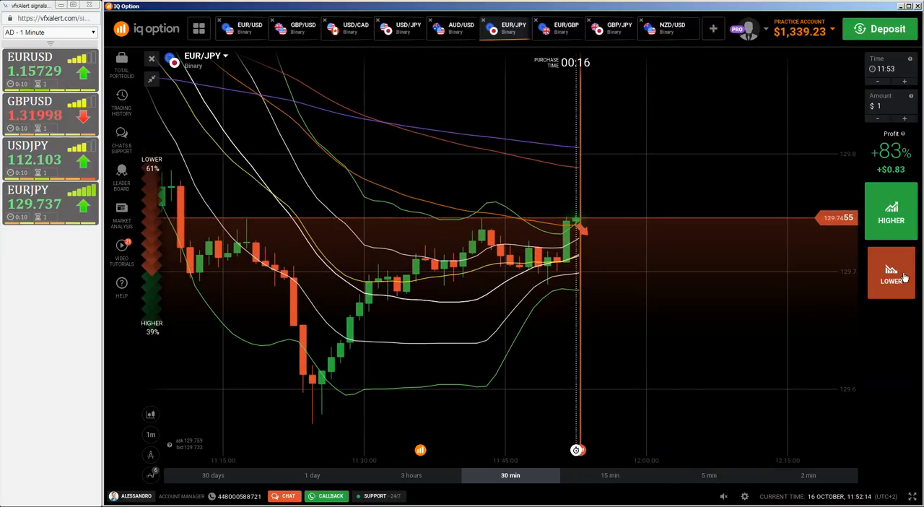
Buy a $1 LOWER option on EUR/JPY that settles for +$0.83.
{"action": "left_click", "coordinate": [891, 274]}
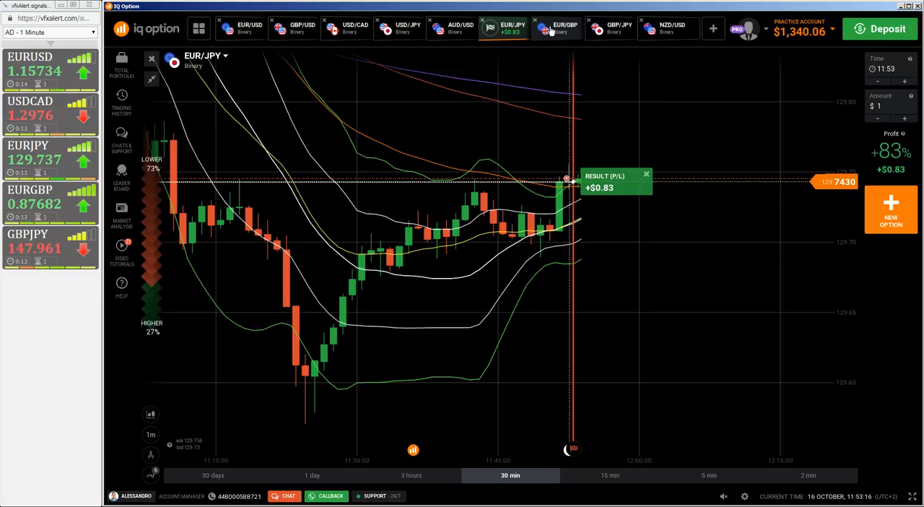
View EUR/GBP in 30-minute candles, glance at EUR/USD, then return via EUR/GBP to EUR/JPY.
{"action": "left_click", "coordinate": [561, 26]}
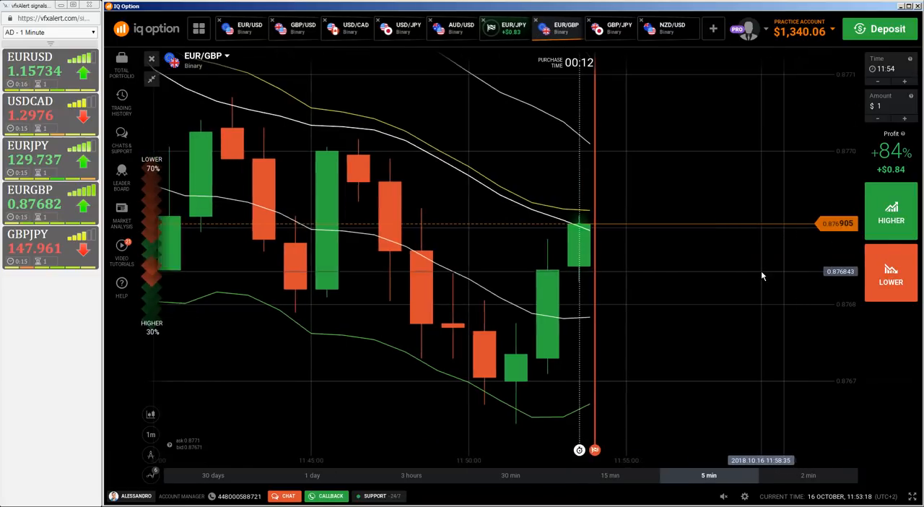
{"action": "left_click", "coordinate": [529, 474]}
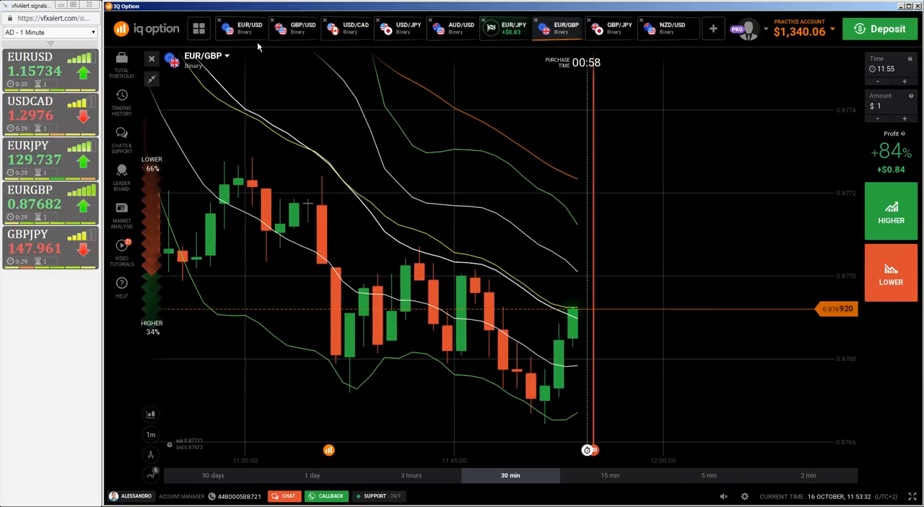
{"action": "left_click", "coordinate": [249, 28]}
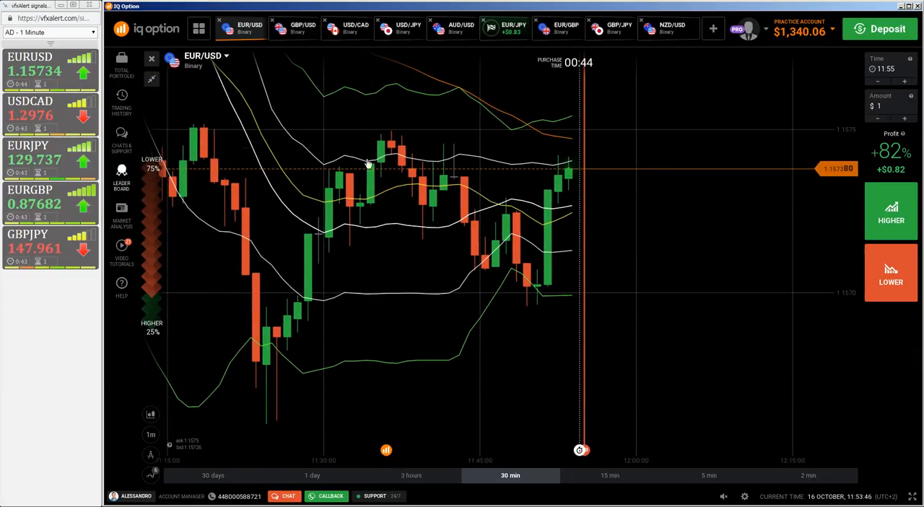
{"action": "left_click", "coordinate": [559, 28]}
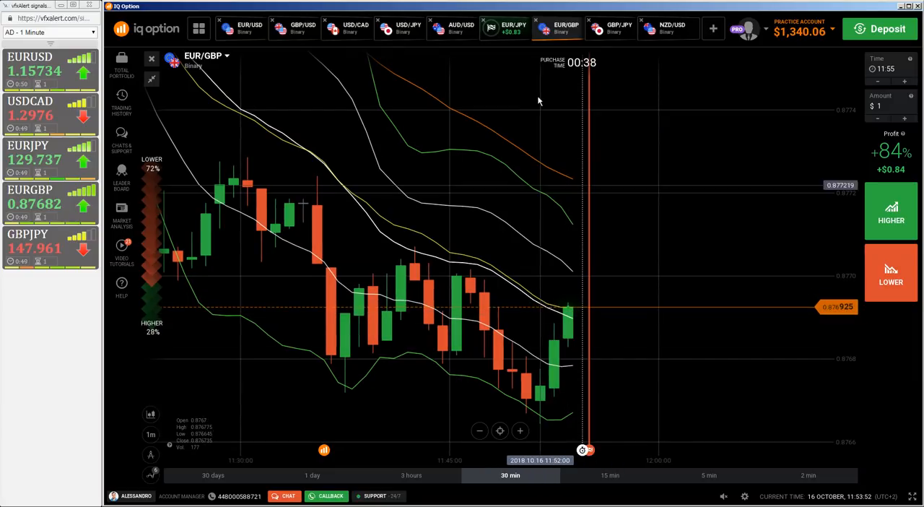
{"action": "left_click", "coordinate": [506, 27]}
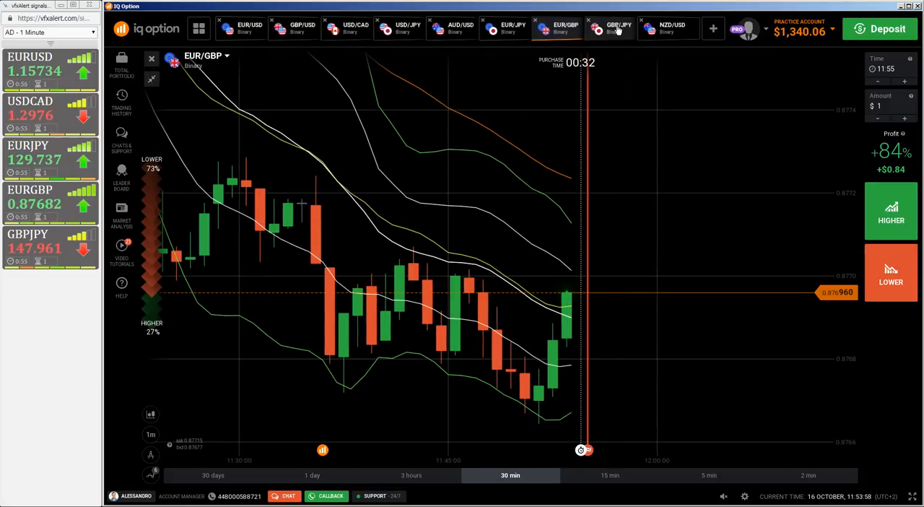
Check the GBP/JPY chart, then return to the EUR/USD binary chart.
{"action": "left_click", "coordinate": [618, 27]}
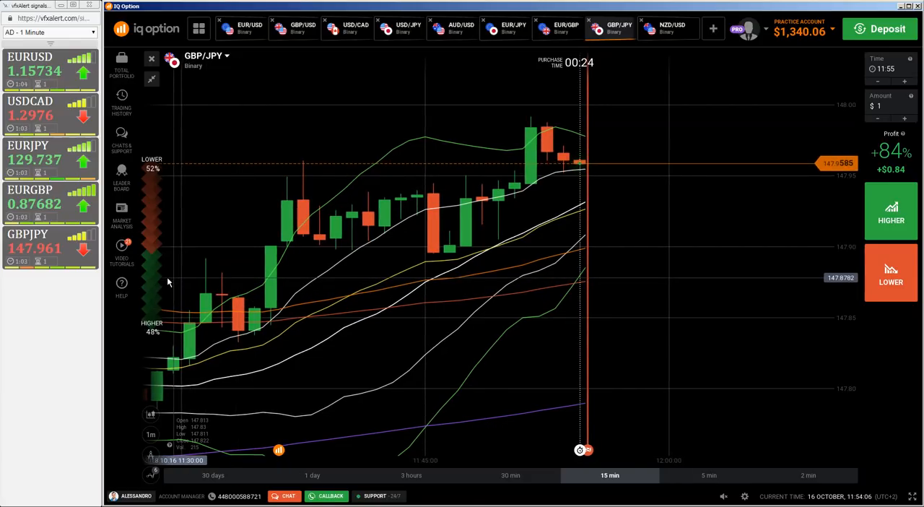
{"action": "mouse_move", "coordinate": [407, 280]}
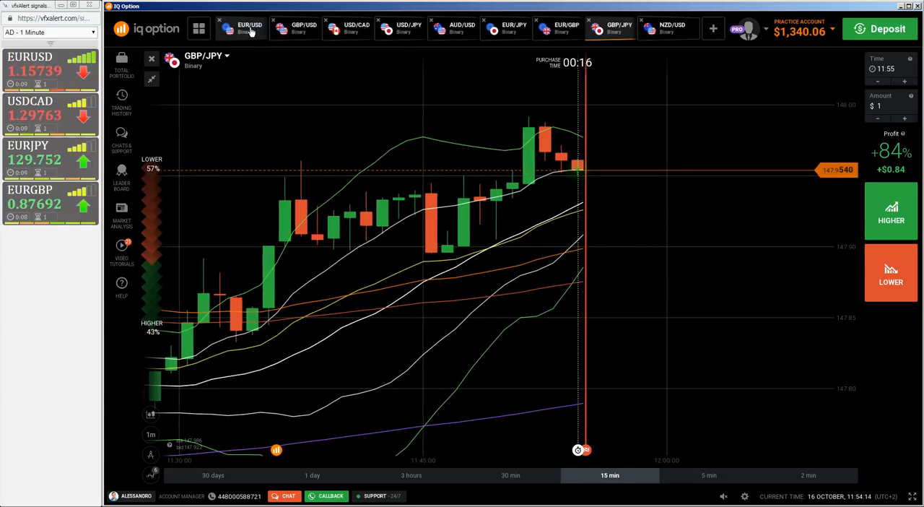
{"action": "left_click", "coordinate": [248, 27]}
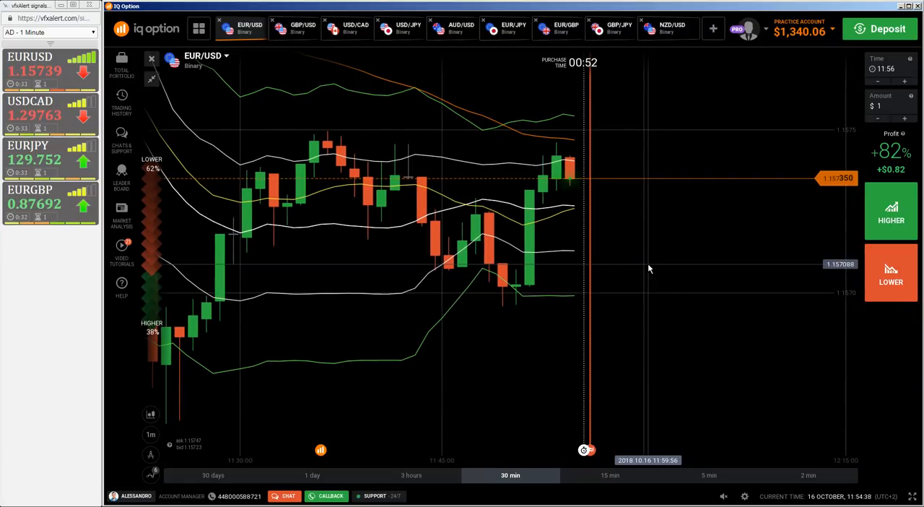
{"action": "left_click", "coordinate": [609, 475]}
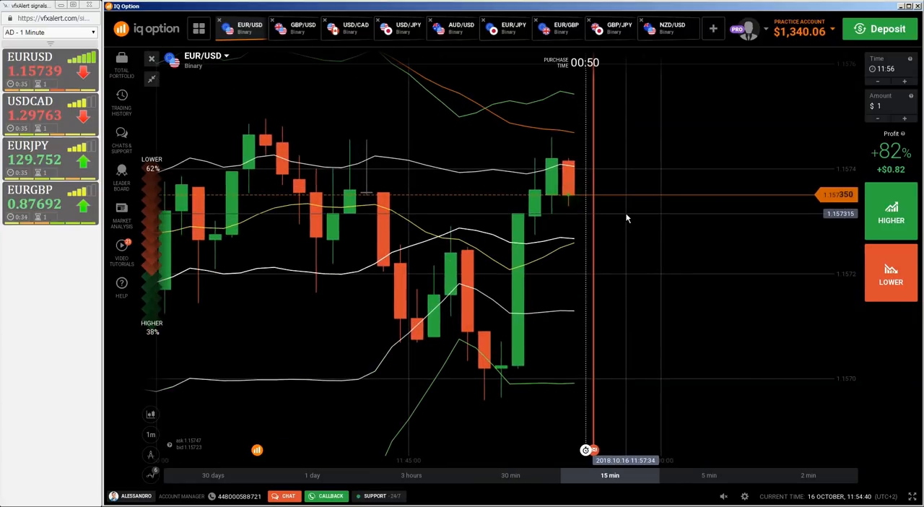
{"action": "left_click", "coordinate": [511, 475]}
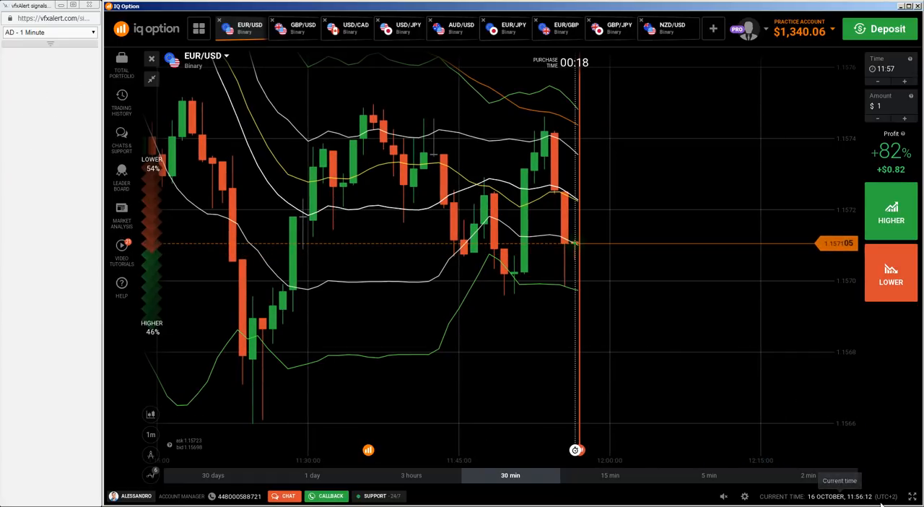
{"action": "mouse_move", "coordinate": [614, 286]}
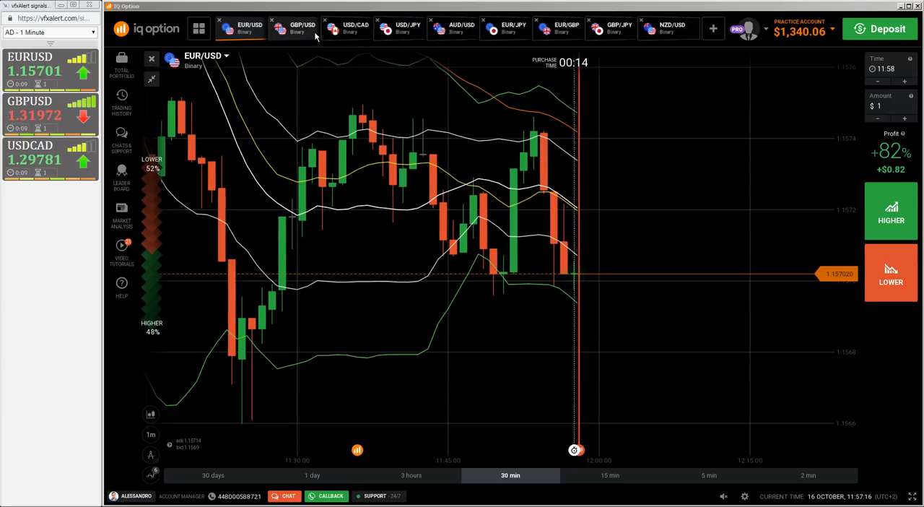
Show the GBP/USD binary chart in 30-minute candles.
{"action": "left_click", "coordinate": [301, 27]}
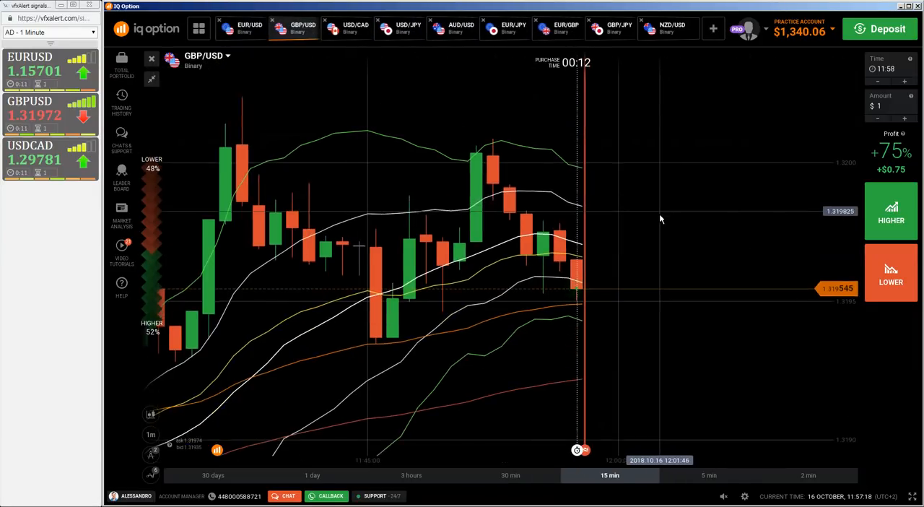
{"action": "left_click", "coordinate": [511, 476]}
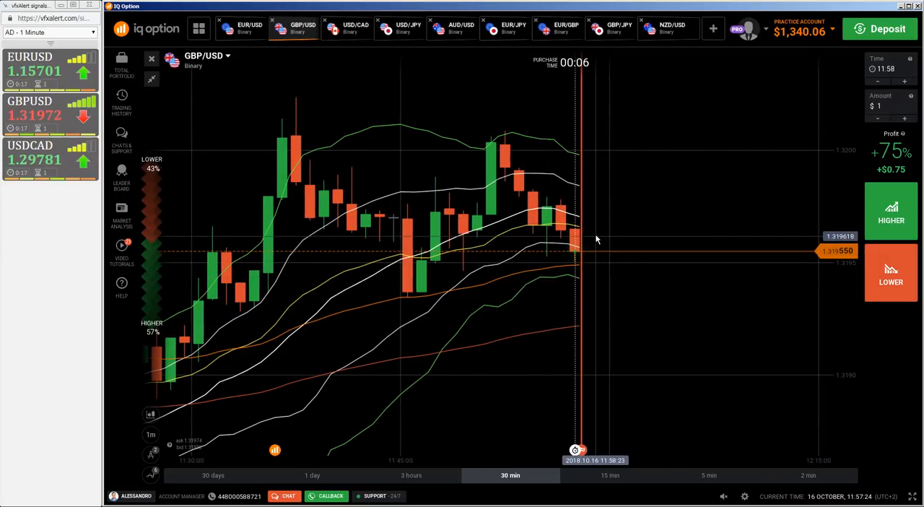
{"action": "mouse_move", "coordinate": [783, 263]}
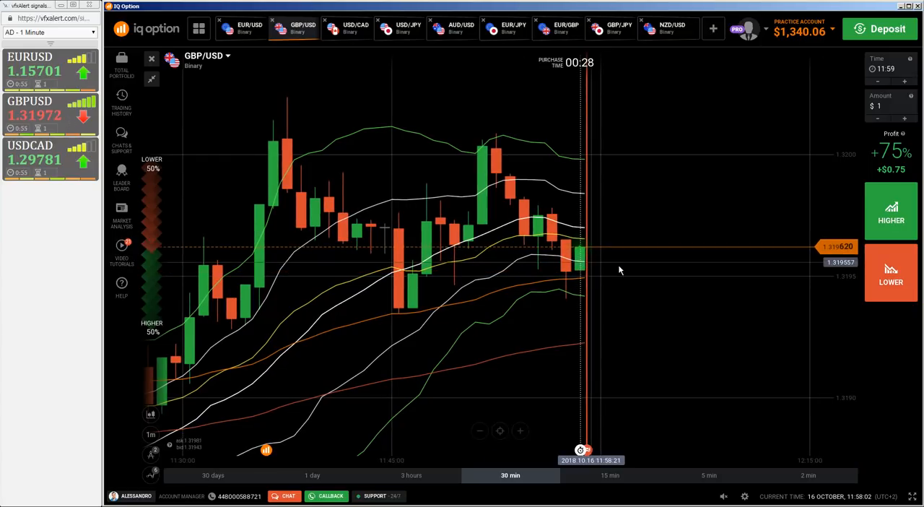
{"action": "mouse_move", "coordinate": [110, 107]}
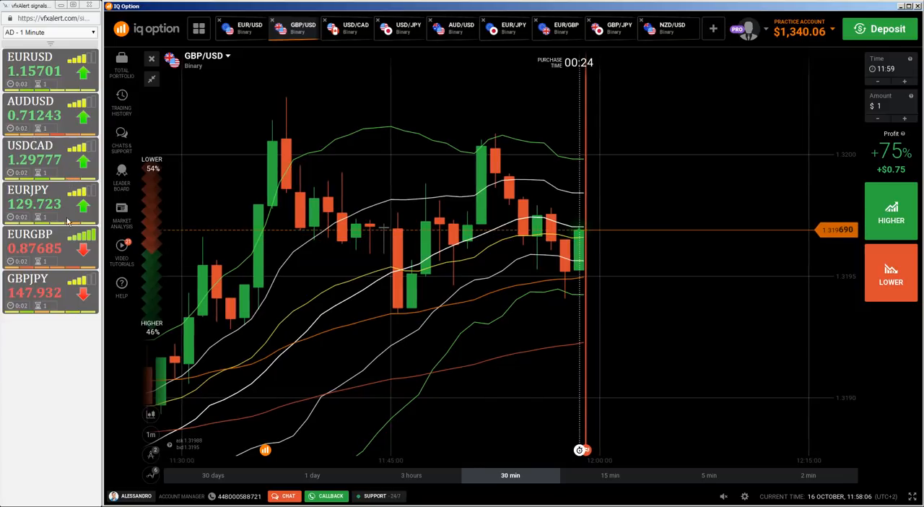
Switch to EUR/GBP and buy a $1 LOWER option matching the signal's downward arrow.
{"action": "left_click", "coordinate": [566, 27]}
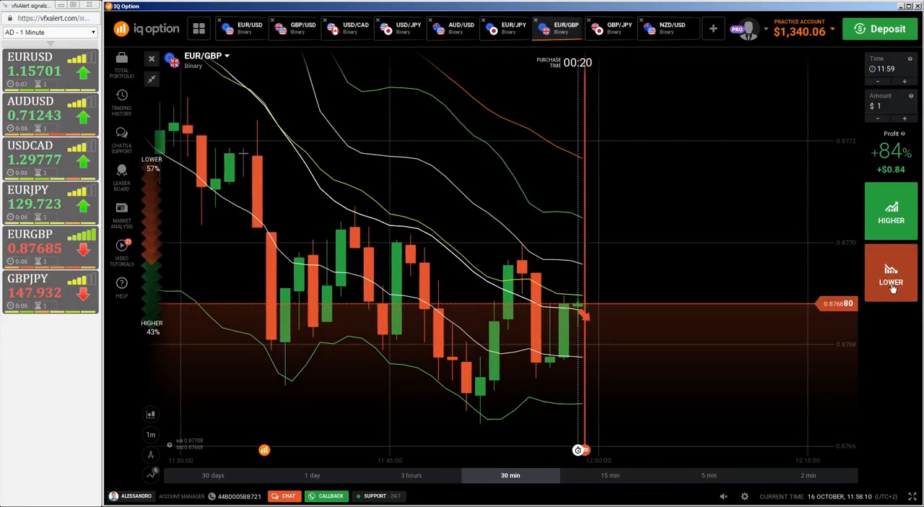
{"action": "left_click", "coordinate": [890, 273]}
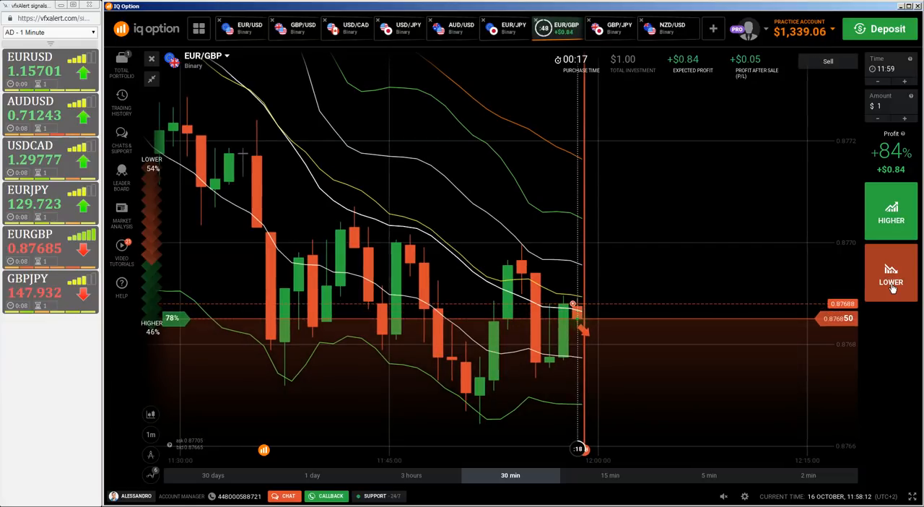